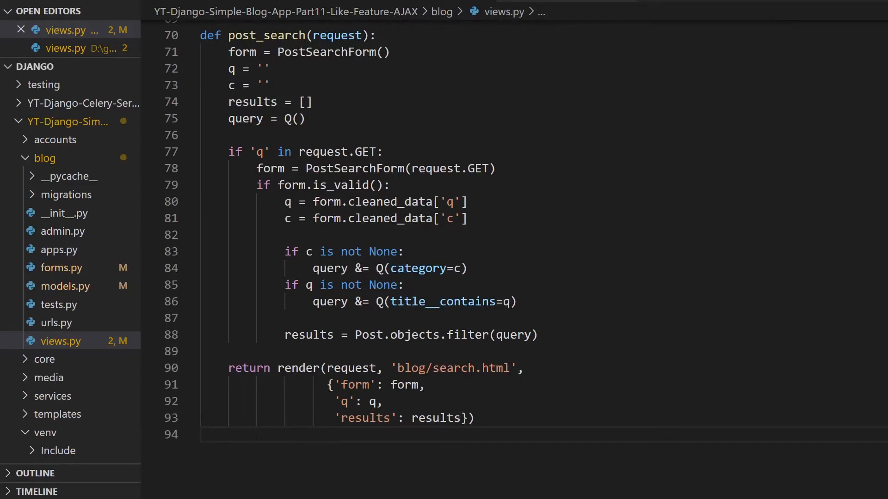
# Step: Try the post search for 'dj' in Chrome, then step back to the empty search form
pyautogui.click(150, 235)
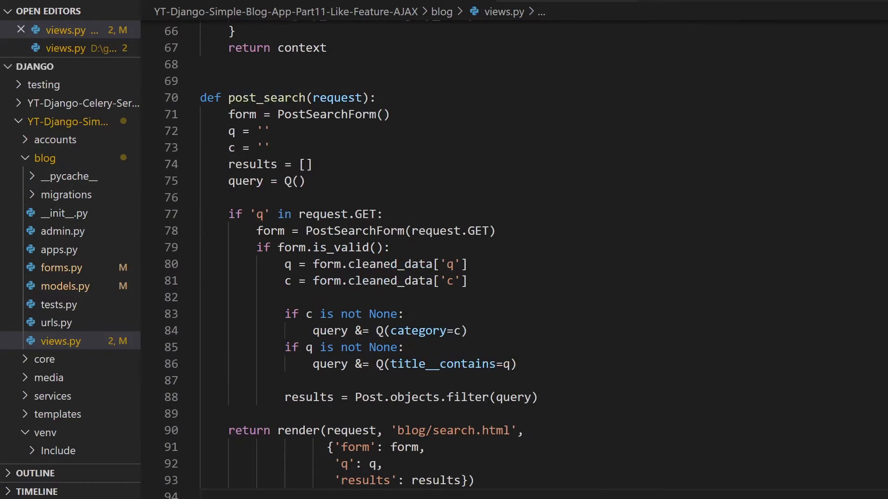
pyautogui.scroll(-3)
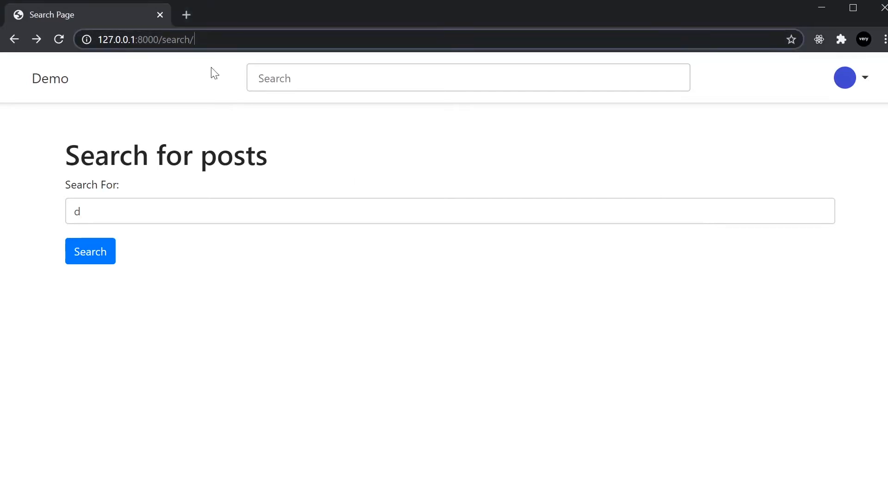
pyautogui.write('ja')
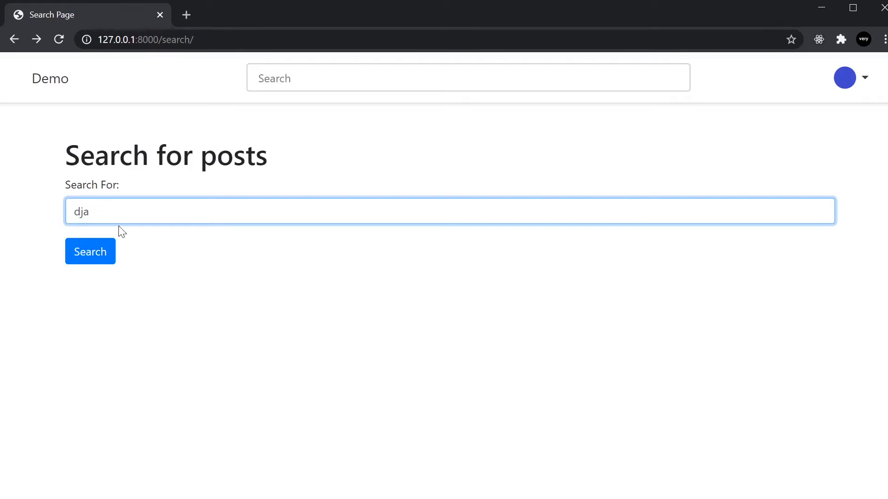
pyautogui.click(91, 251)
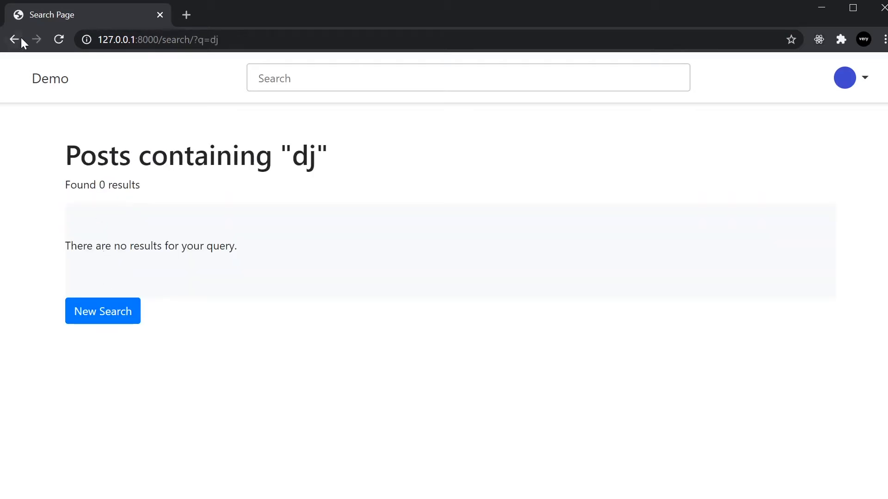
pyautogui.click(16, 39)
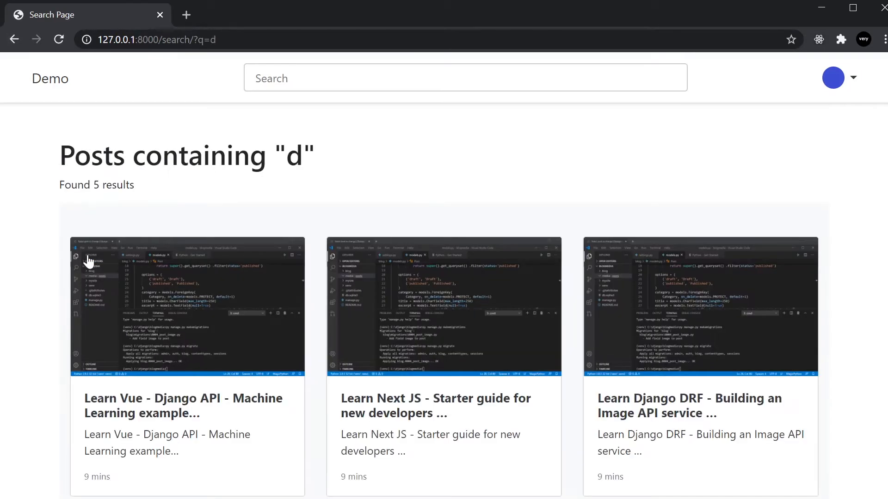
pyautogui.moveTo(390, 184)
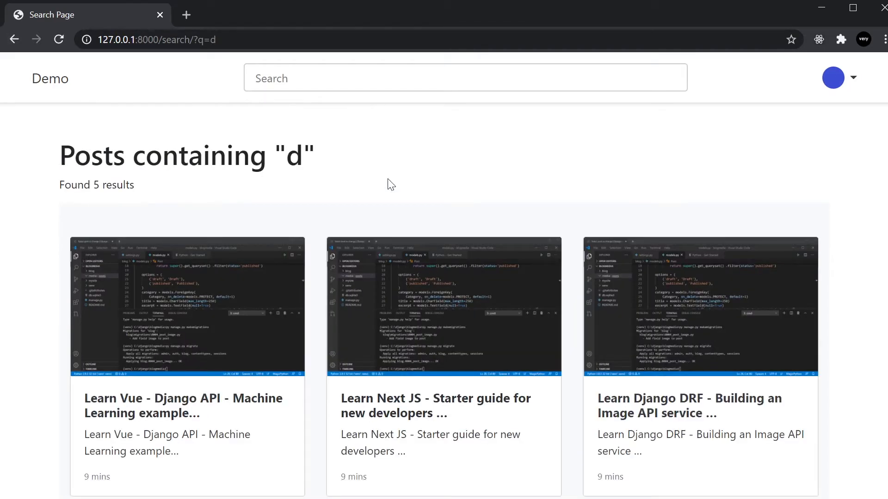
pyautogui.click(16, 39)
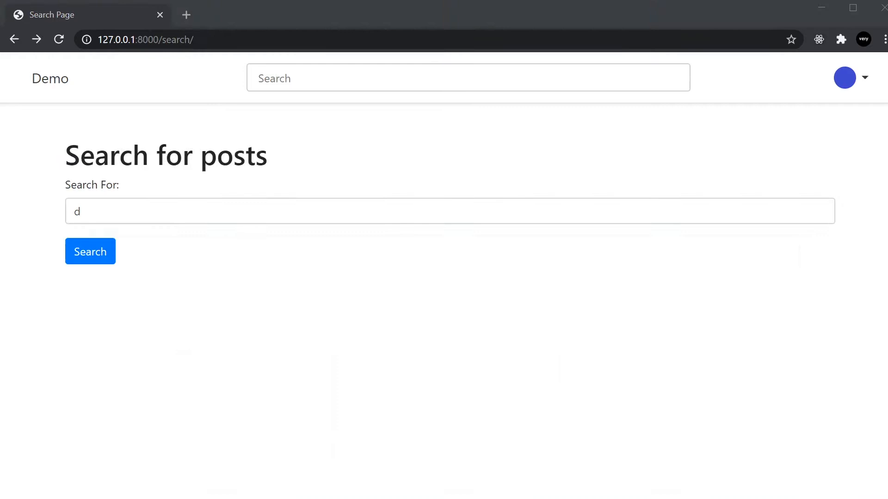
pyautogui.moveTo(148, 242)
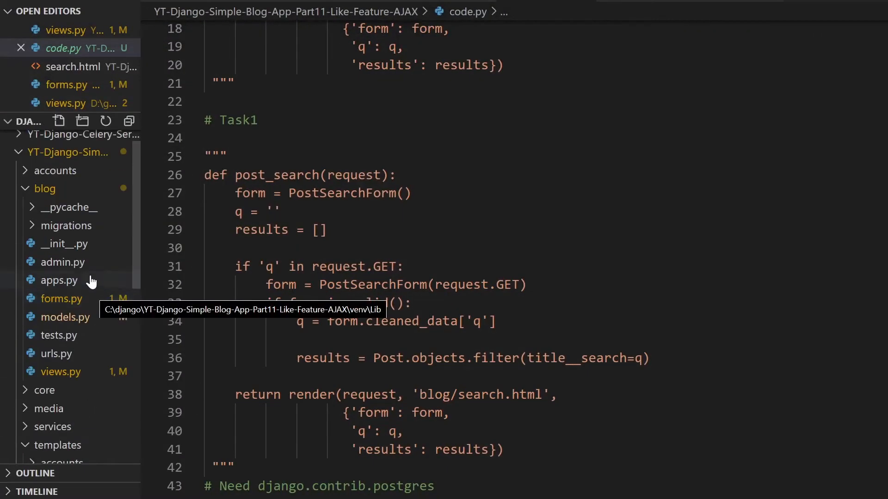
# Step: View PostSearchForm in forms.py, then the post_search view in views.py
pyautogui.click(61, 298)
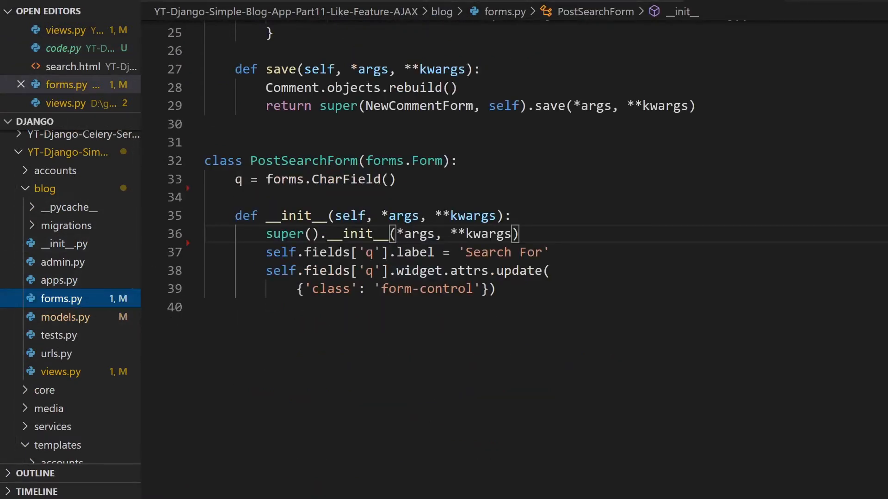
pyautogui.moveTo(69, 377)
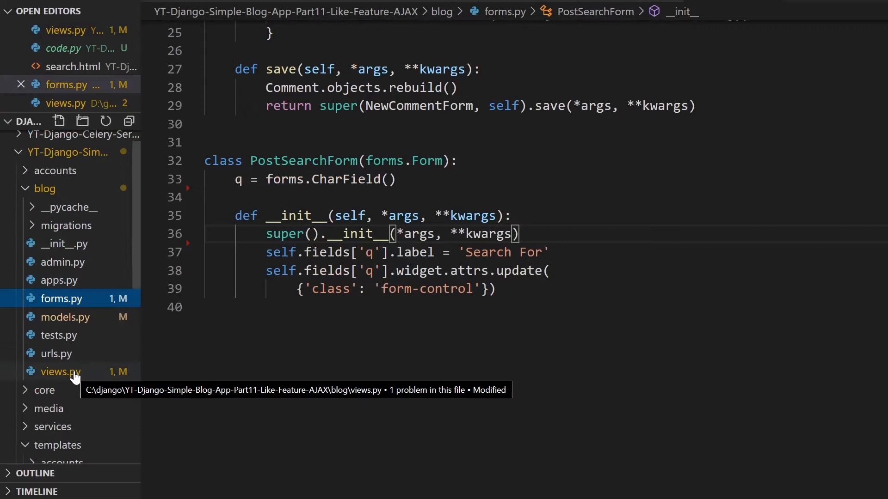
pyautogui.click(60, 372)
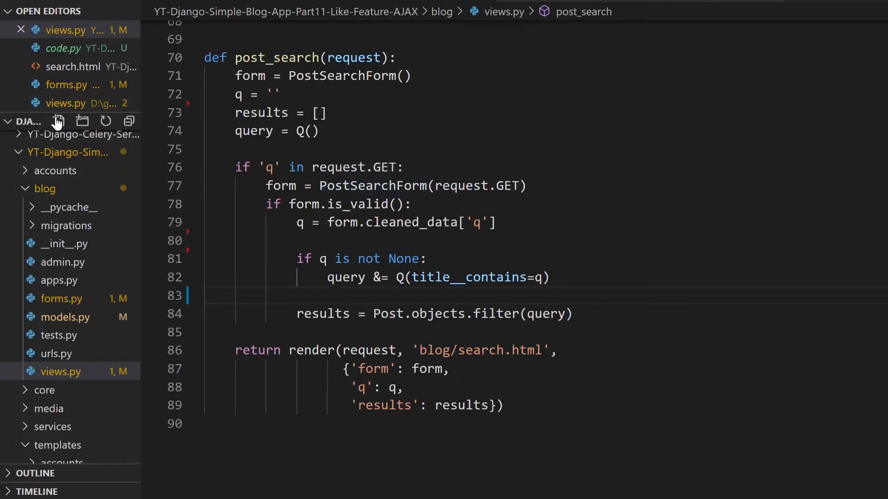
pyautogui.moveTo(41, 118)
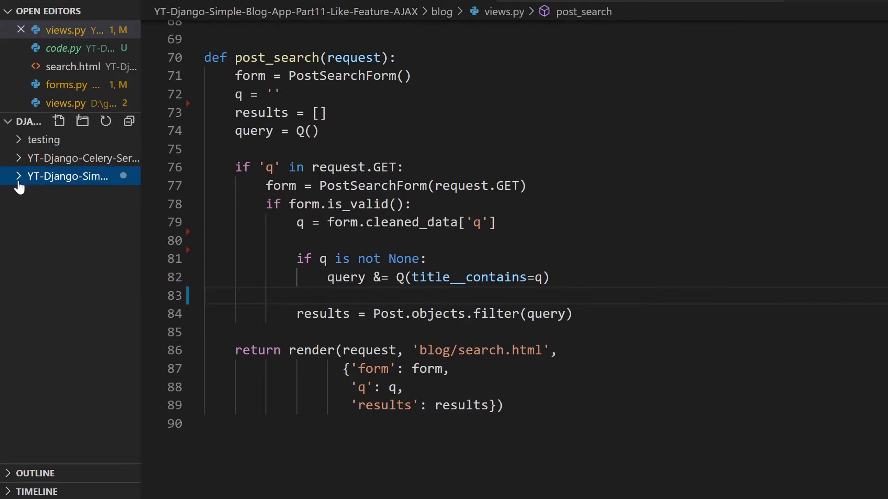
# Step: Expand the blog project folder in the Explorer
pyautogui.click(65, 175)
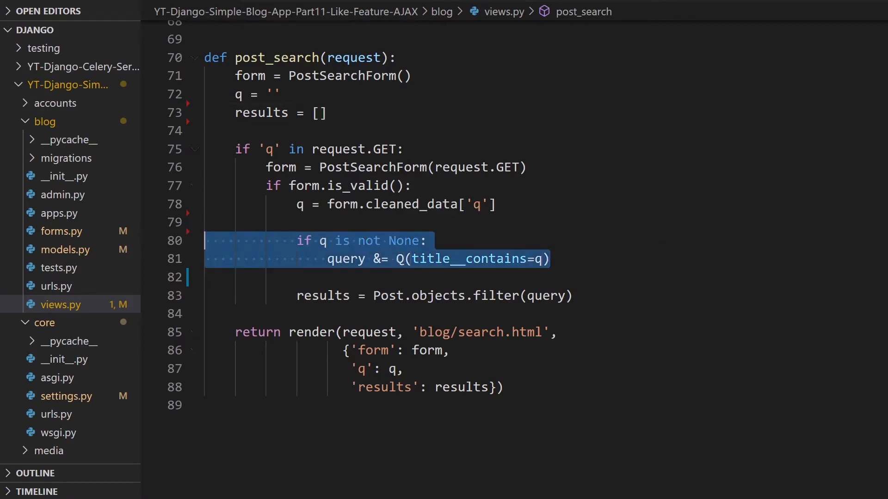
# Step: Drop the Q-based title block and filter posts with title__search=q
pyautogui.press('Delete')
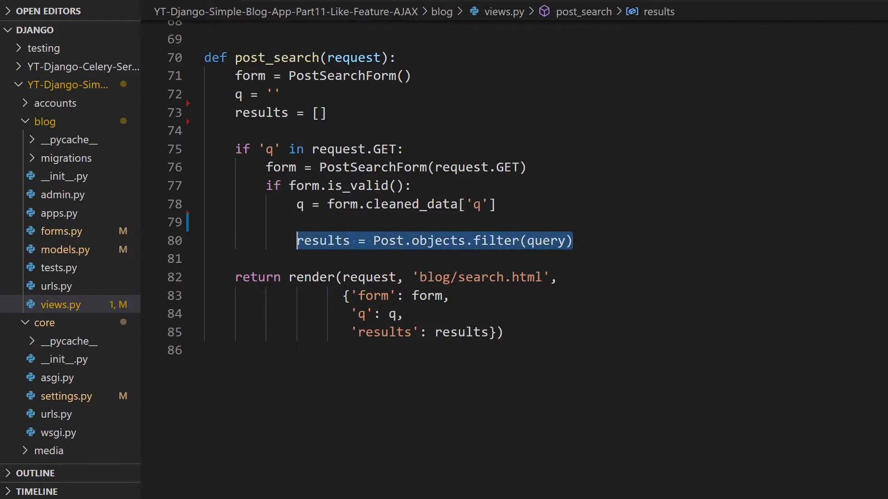
pyautogui.write('title__search=q')
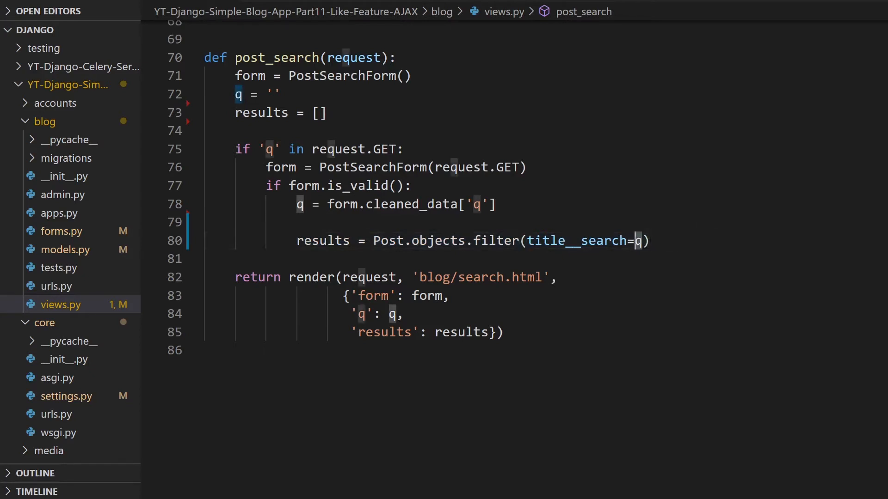
pyautogui.moveTo(639, 241)
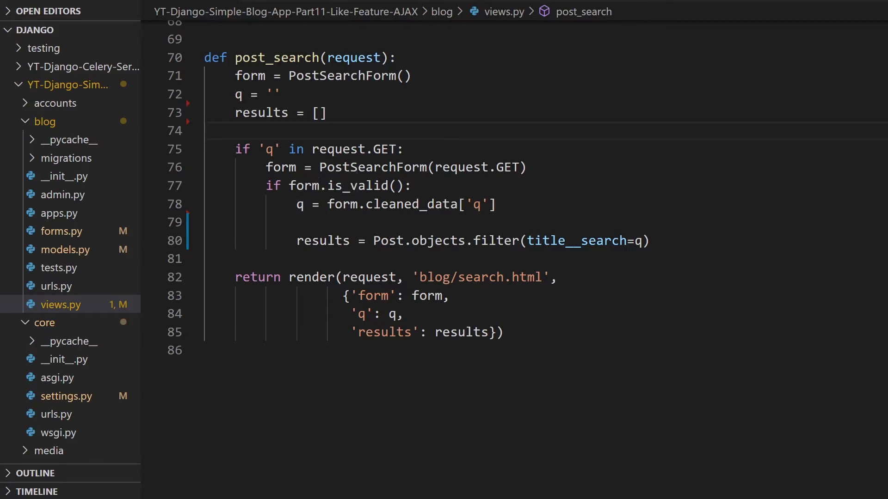
pyautogui.moveTo(302, 185)
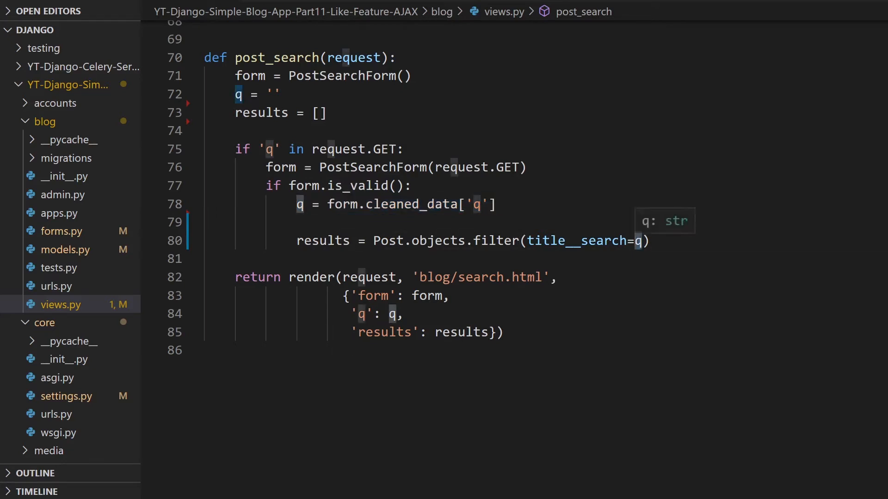
pyautogui.doubleClick(594, 240)
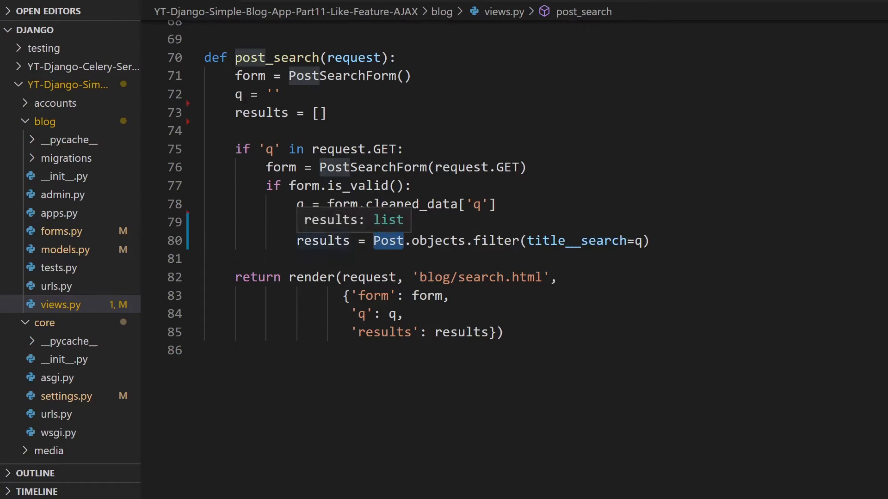
pyautogui.moveTo(69, 253)
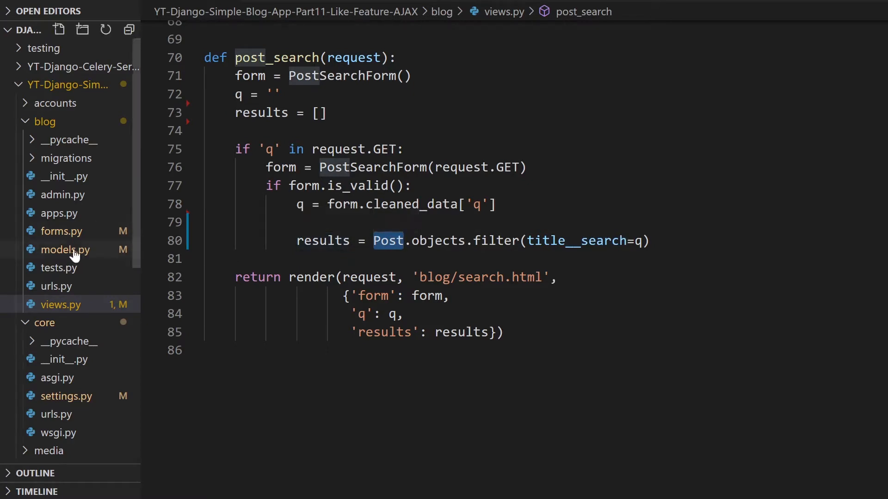
# Step: Review the Post model in the blog's models.py
pyautogui.click(65, 250)
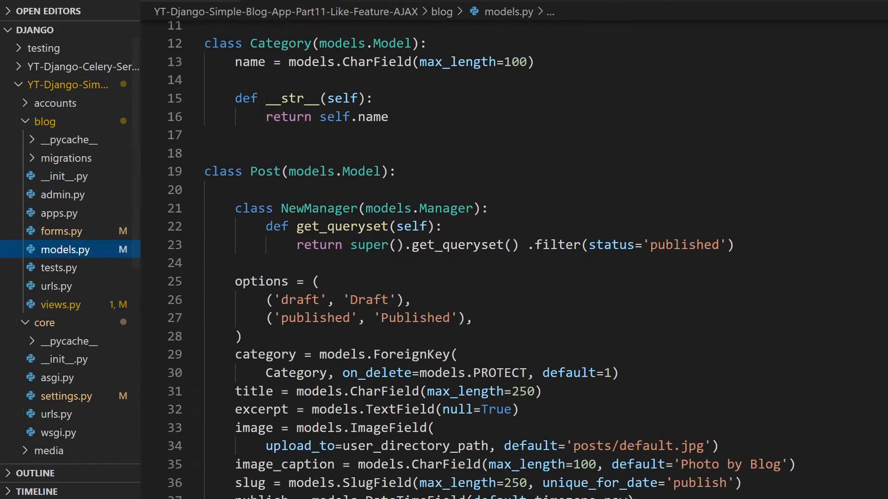
pyautogui.scroll(-3)
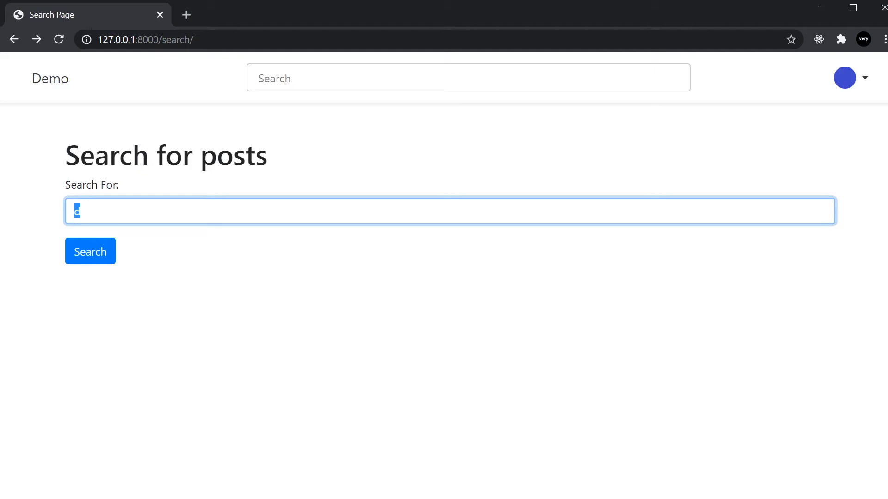
# Step: Run the 'django' search in Chrome and look through the four result cards
pyautogui.click(91, 251)
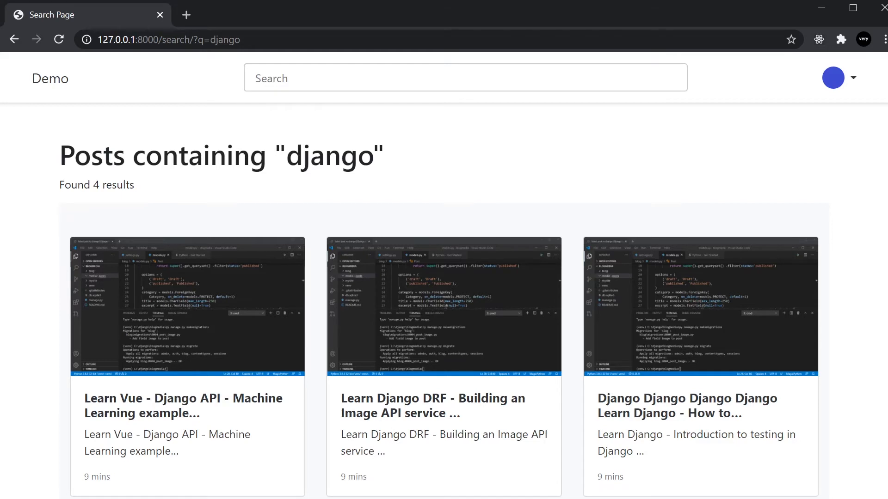
pyautogui.moveTo(403, 205)
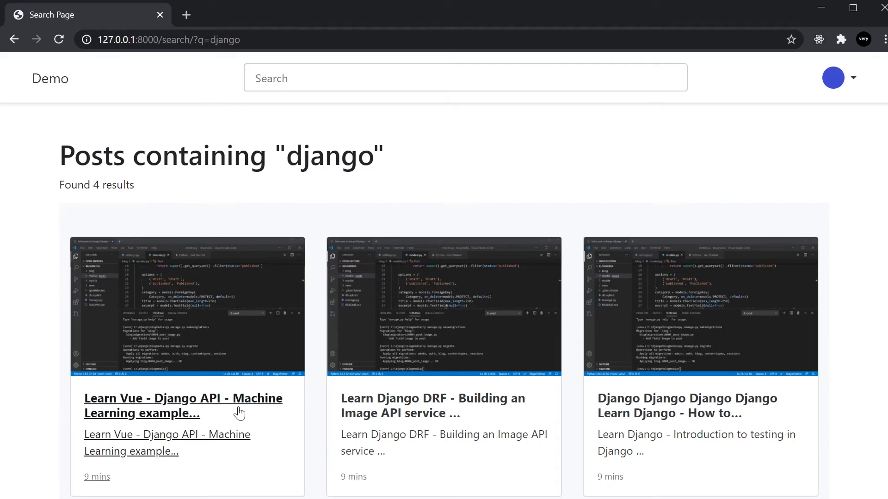
pyautogui.moveTo(239, 412)
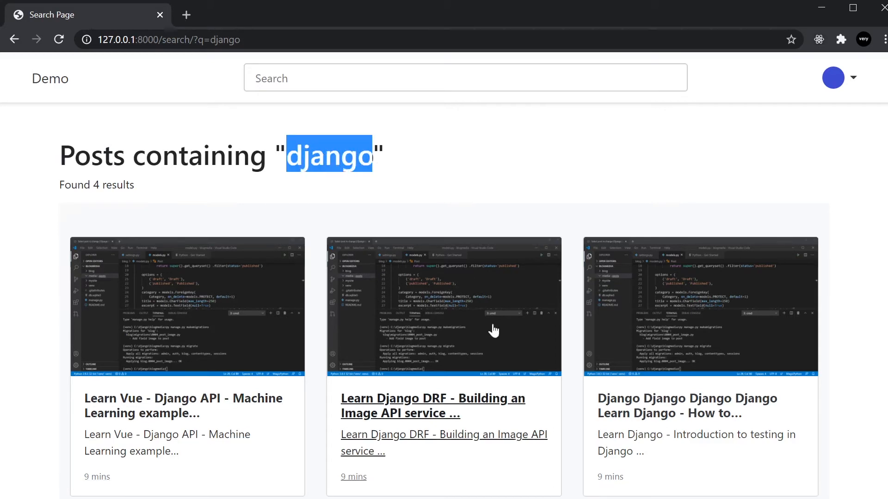
pyautogui.moveTo(636, 409)
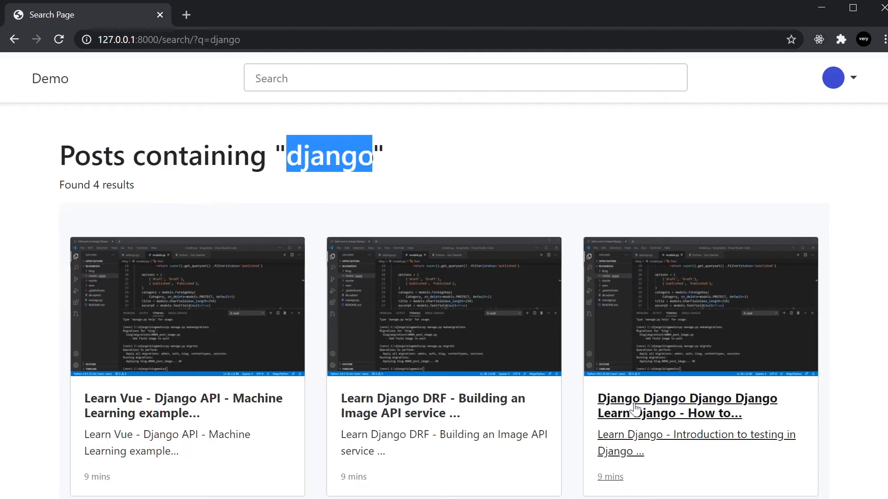
pyautogui.scroll(-3)
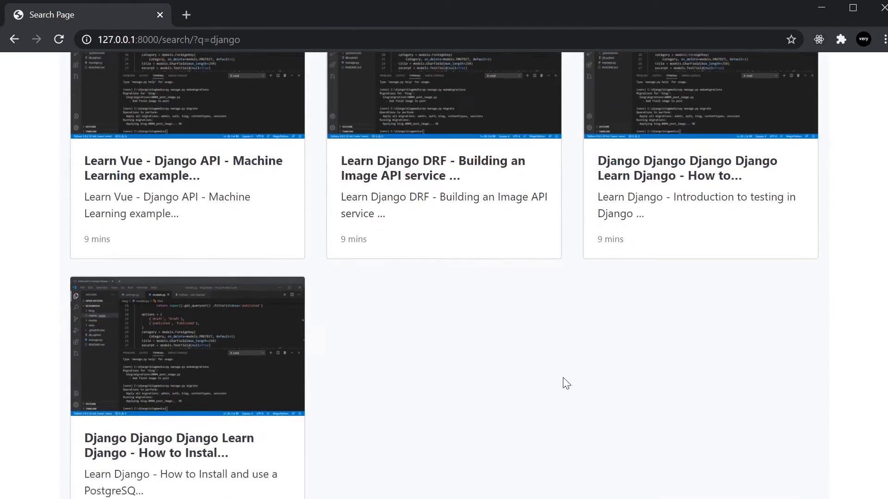
pyautogui.scroll(3)
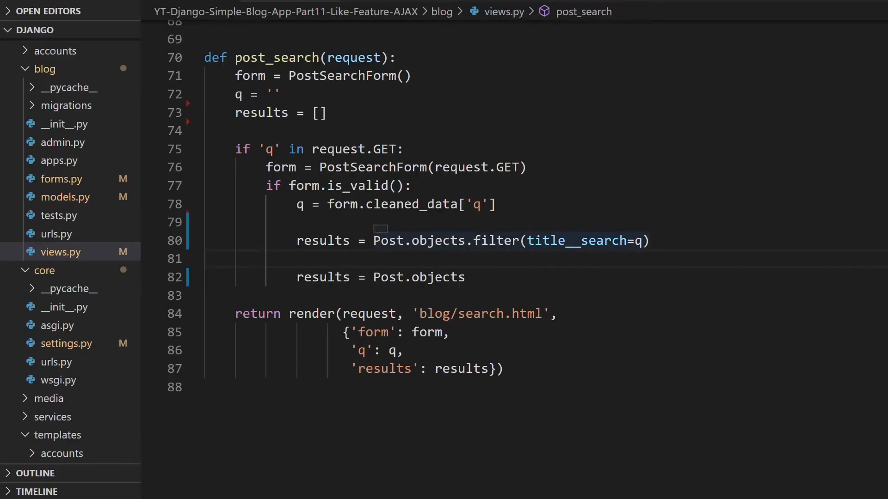
# Step: Rewrite results as Post.objects.annotate(search=SearchVector('title', 'content')).filter(search=q)
pyautogui.moveTo(296, 240); pyautogui.dragTo(543, 240)
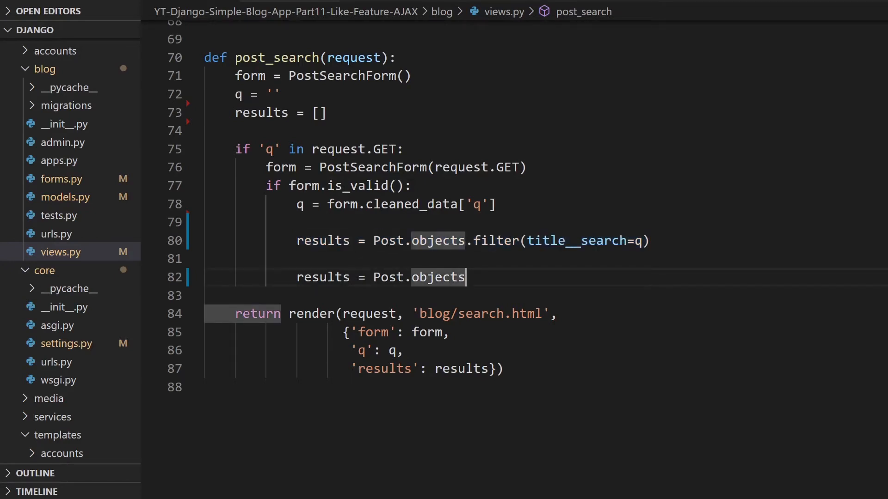
pyautogui.write('.annotate')
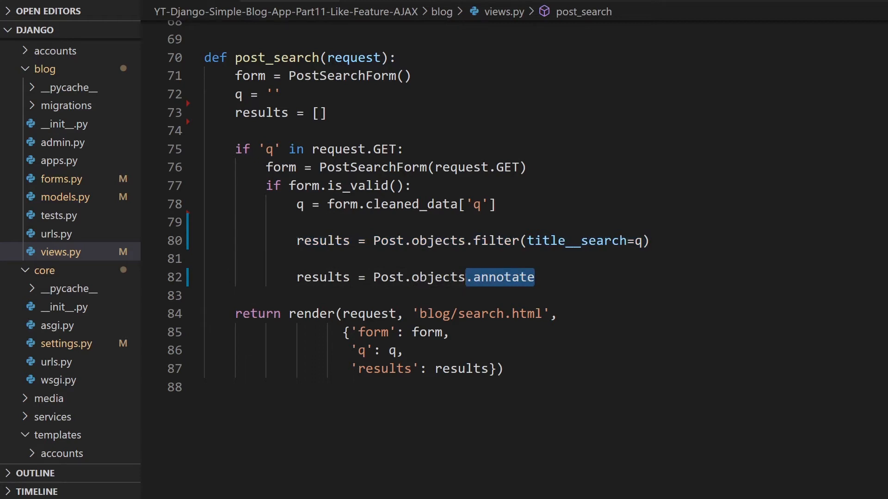
pyautogui.write('(search=SearchVector(),')
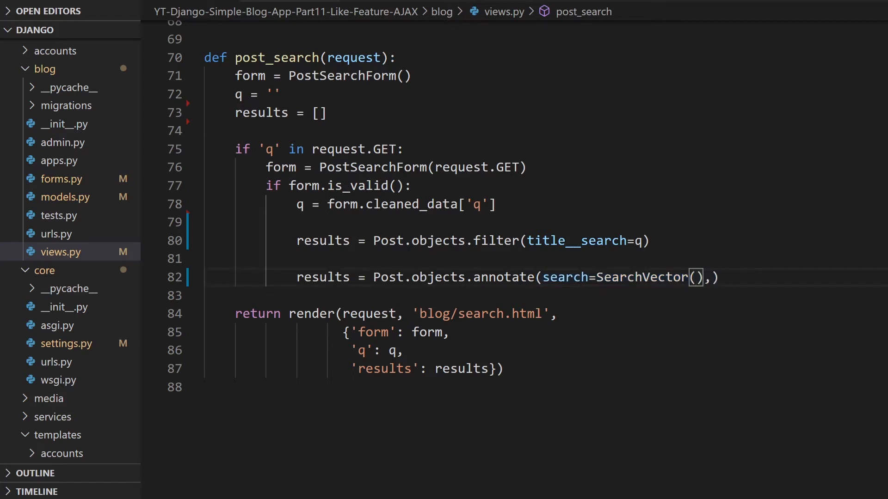
pyautogui.write("'title', 'content'),)")
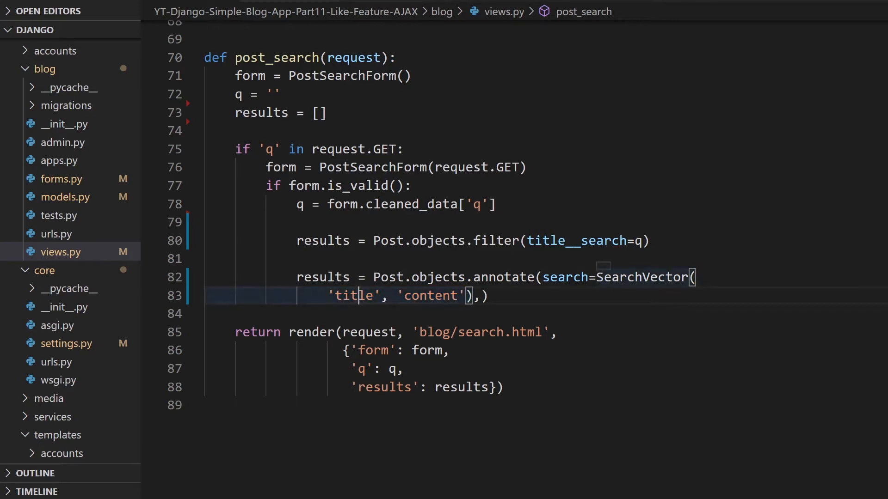
pyautogui.write('.filter(search=q)')
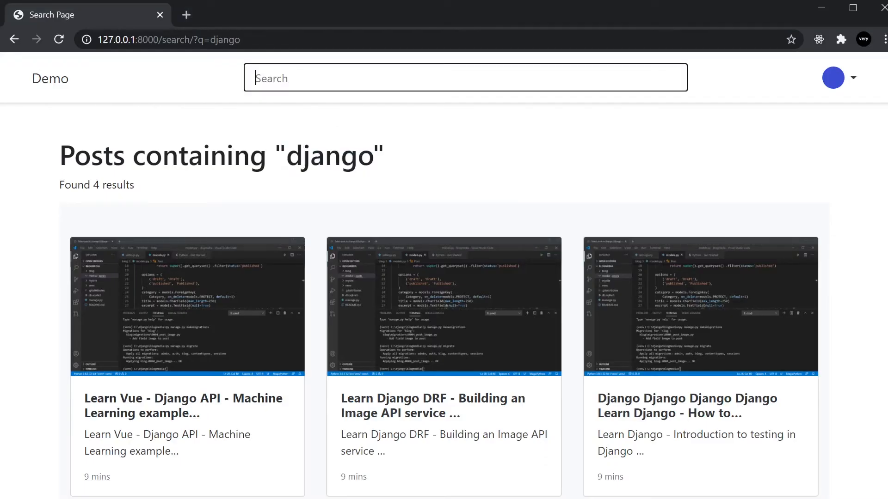
# Step: Search for 'django' in Chrome against the SearchVector-based view
pyautogui.write('django')
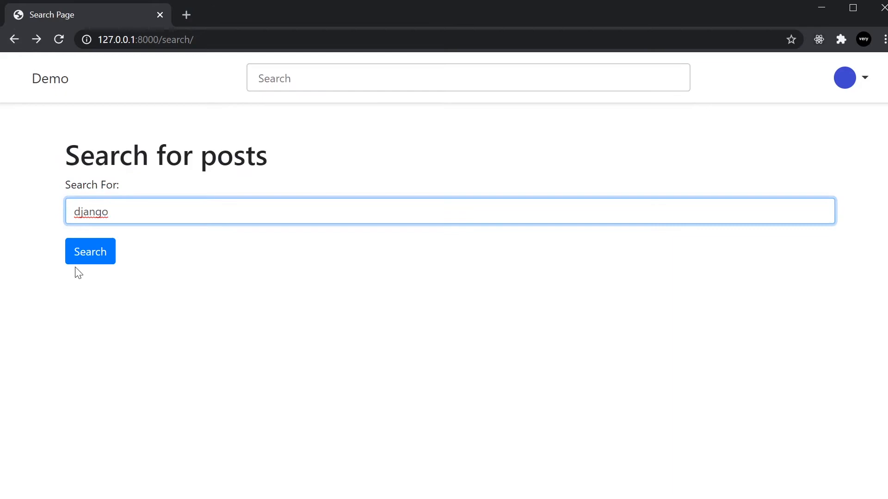
pyautogui.click(90, 252)
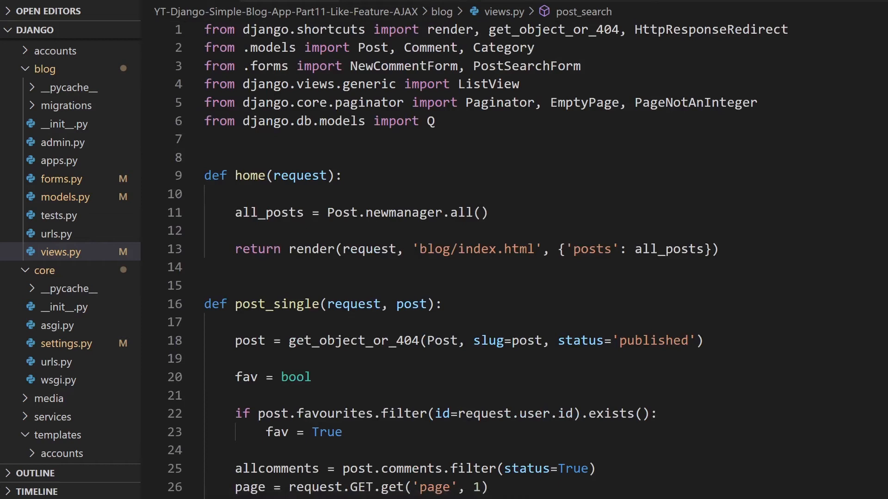
# Step: Add 'from django.contrib.postgres.search import SearchVector' to views.py's imports
pyautogui.write('from django.contrib.postgres.search import SearchVector')
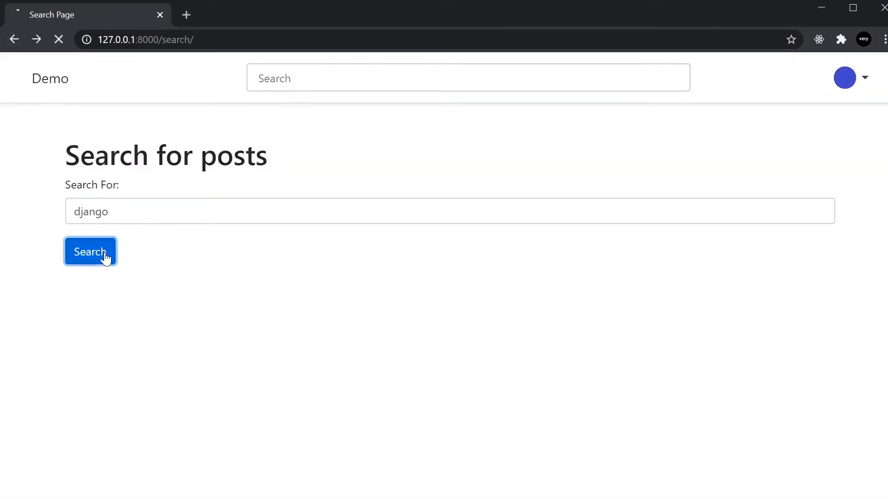
pyautogui.click(91, 252)
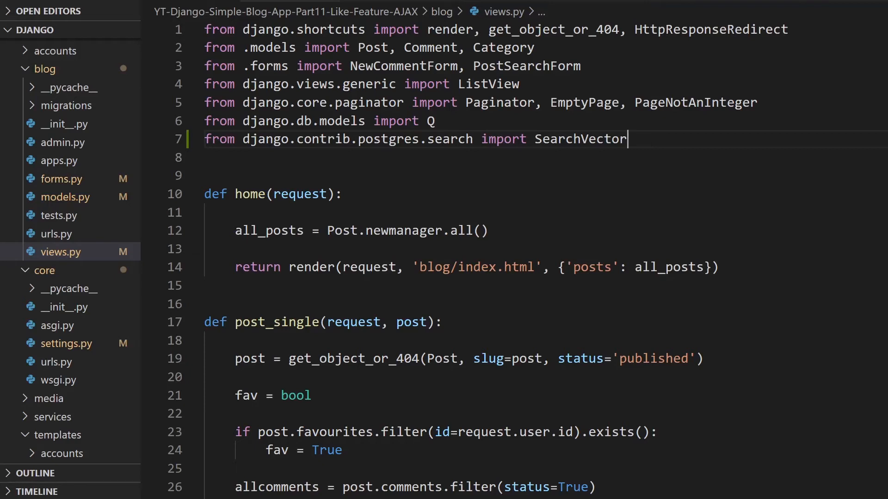
# Step: Import SearchQuery too and filter on search=SearchQuery(q)
pyautogui.write(', SearchQuery')
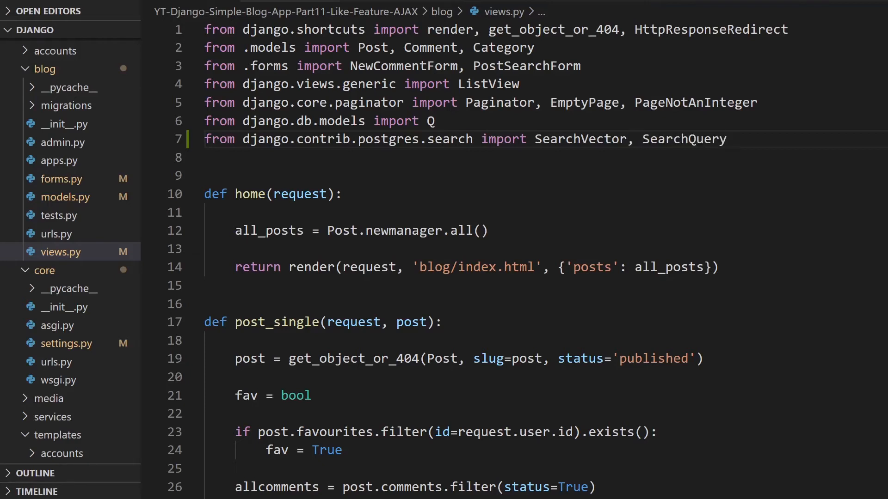
pyautogui.scroll(-3)
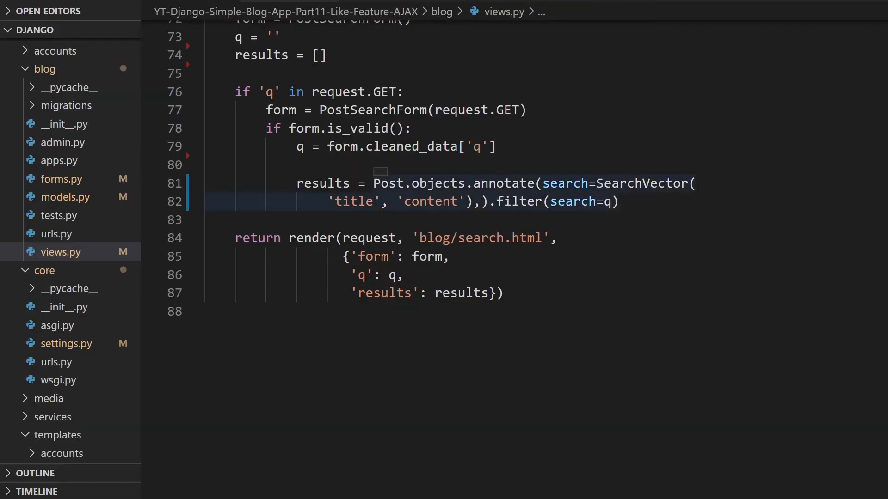
pyautogui.write('SearchQuery(q)')
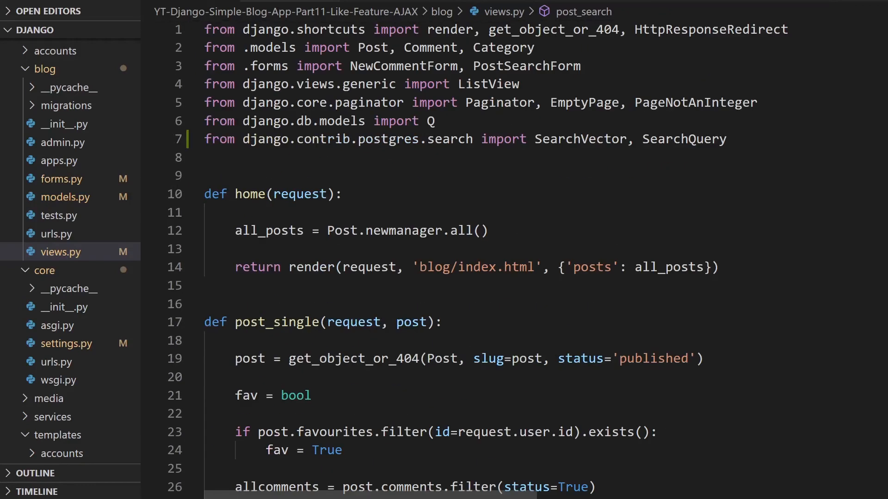
# Step: Add SearchRank to the django.contrib.postgres.search import line
pyautogui.write(', SearchRank')
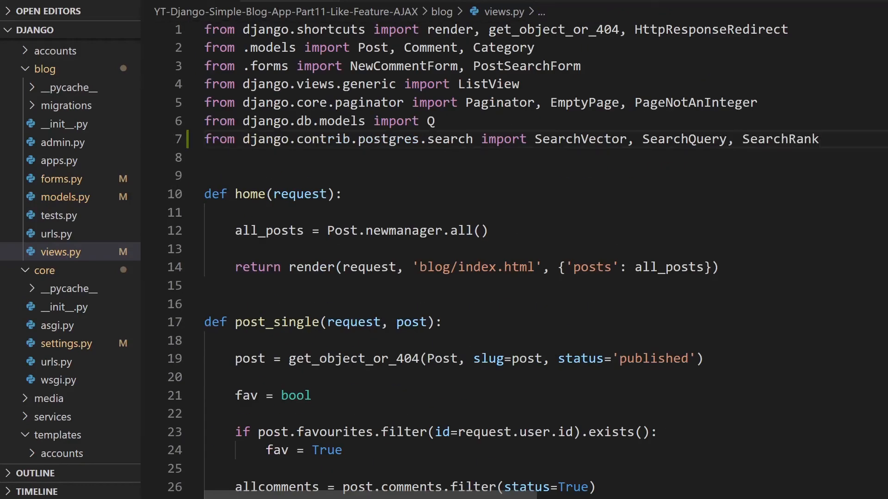
pyautogui.scroll(-3)
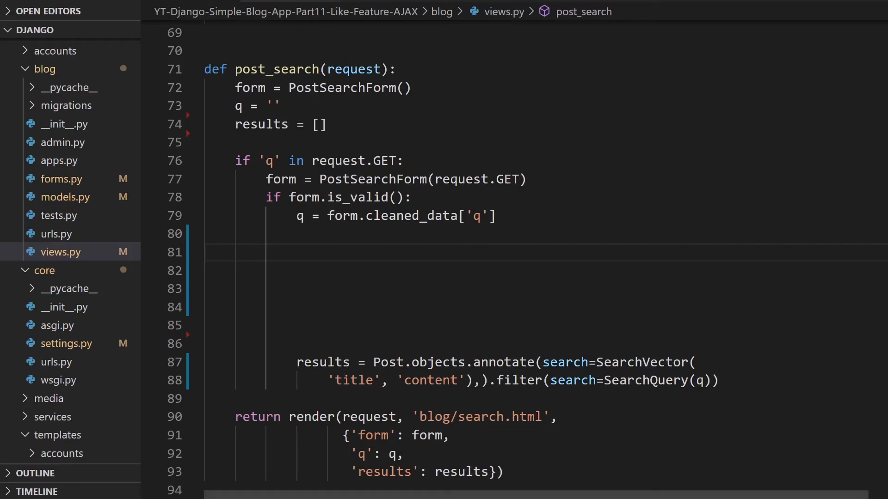
# Step: Build a vector of title (weight A) plus content (weight B) and a SearchQuery from q
pyautogui.write('vector =')
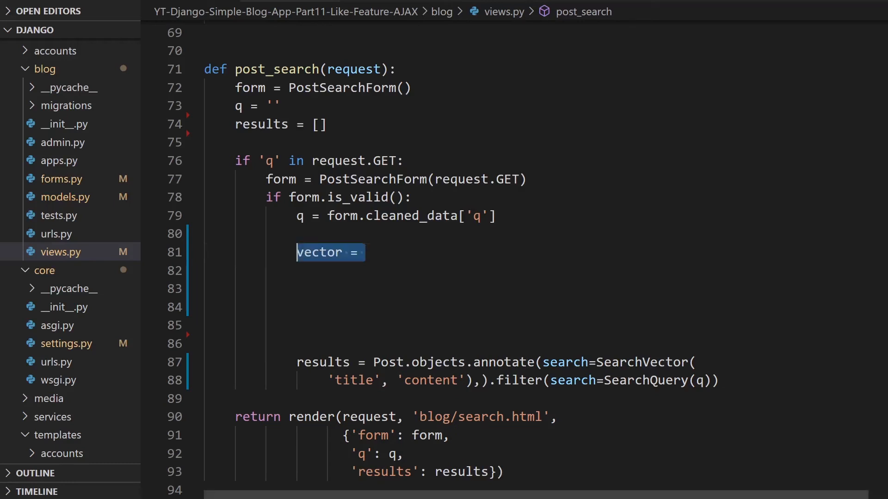
pyautogui.write("SearchVector('title', weight='A') + \\")
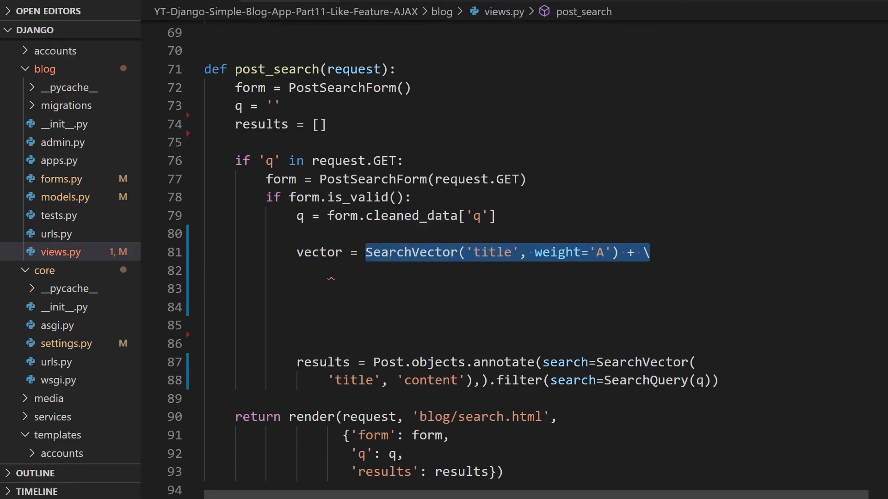
pyautogui.write("SearchVector('content', weight='B')")
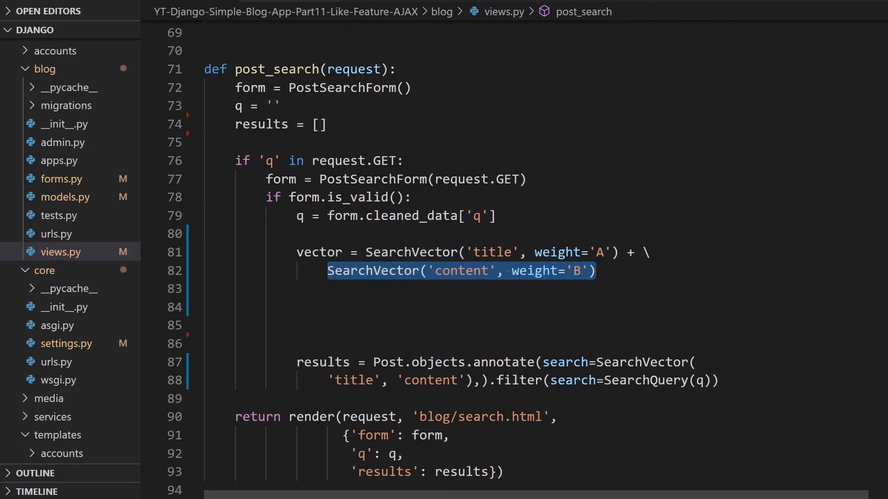
pyautogui.write('query = SearchQuery(q)')
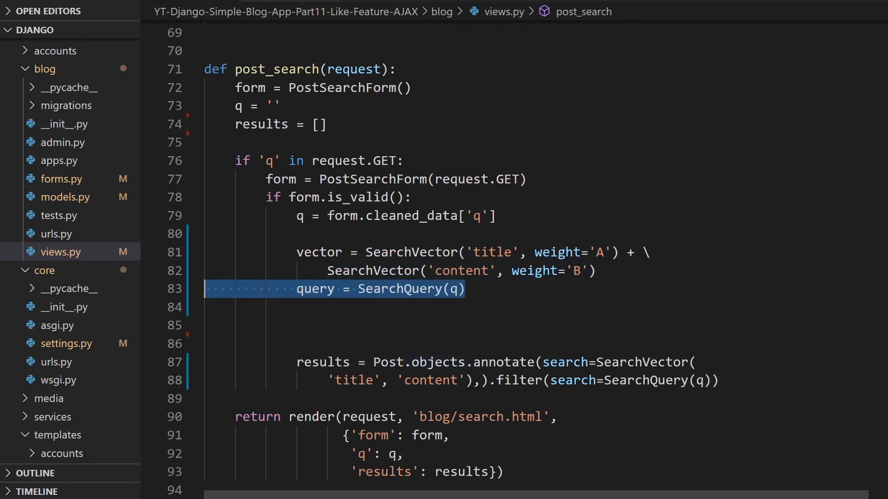
pyautogui.moveTo(399, 288)
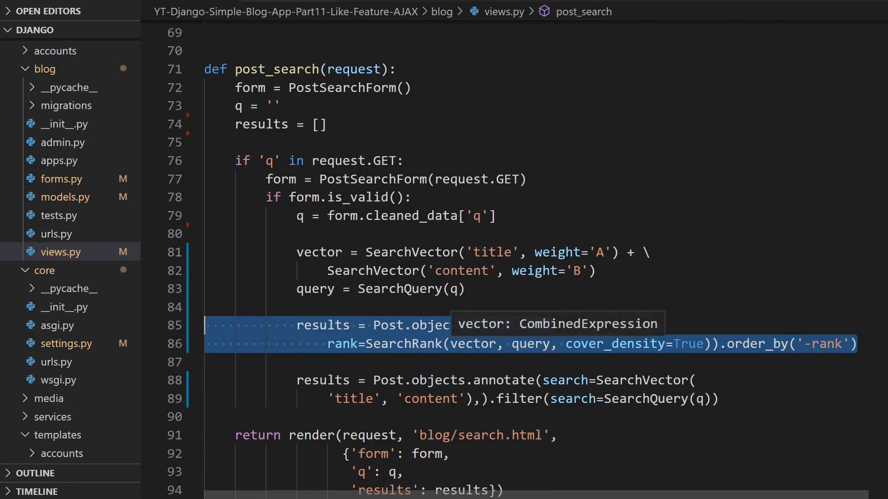
pyautogui.moveTo(529, 344)
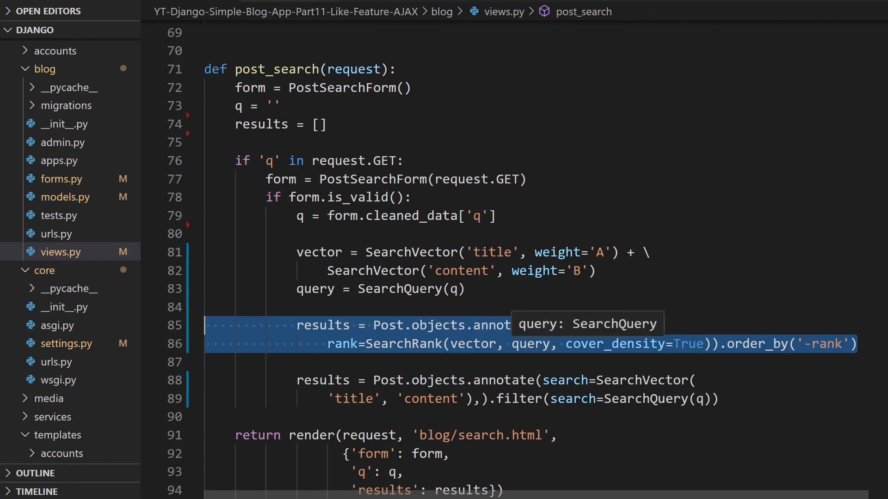
# Step: Rank results with SearchRank using cover_density=True and order them by highest rank first
pyautogui.click(573, 345)
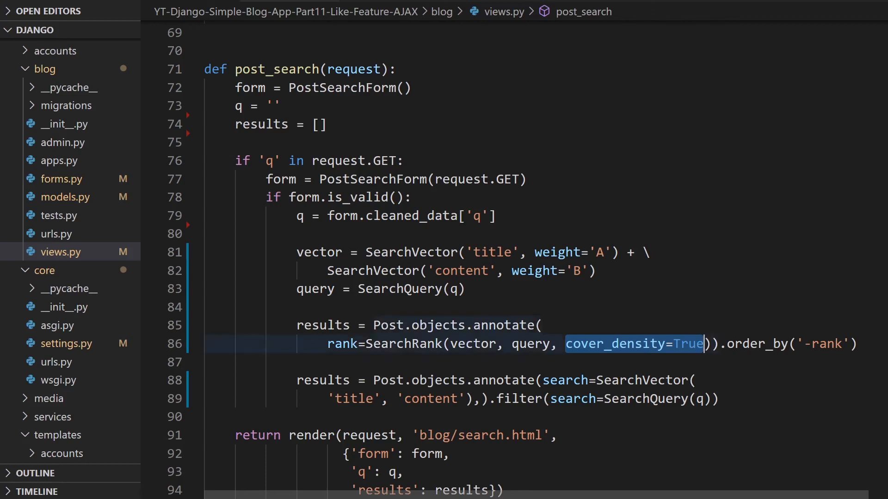
pyautogui.doubleClick(821, 344)
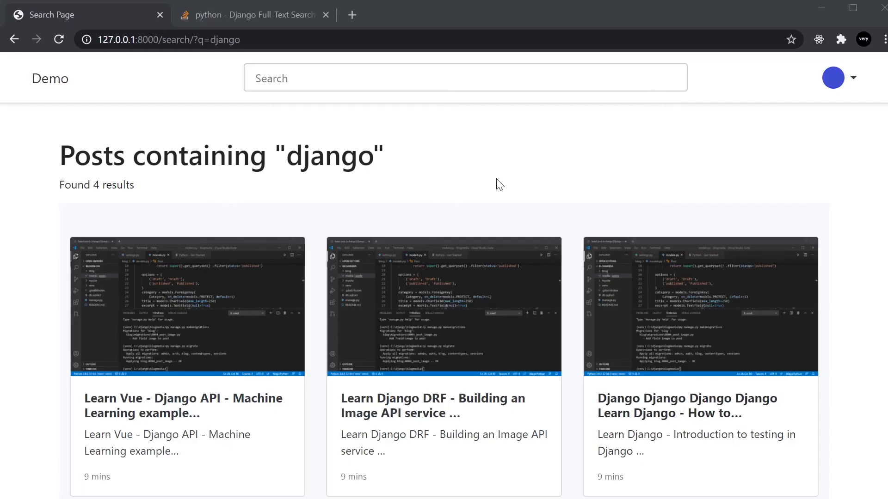
# Step: Reload the django search to see 5 ranked results led by Django-heavy titles
pyautogui.scroll(-3)
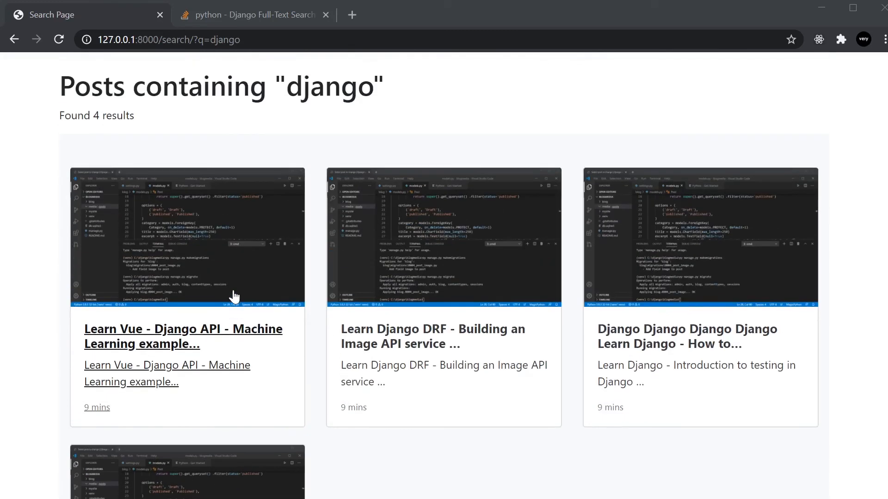
pyautogui.click(59, 39)
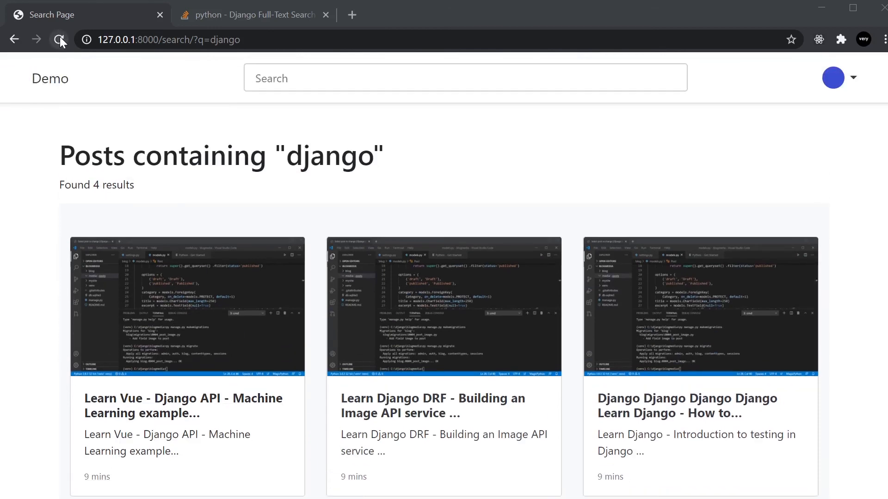
pyautogui.click(59, 39)
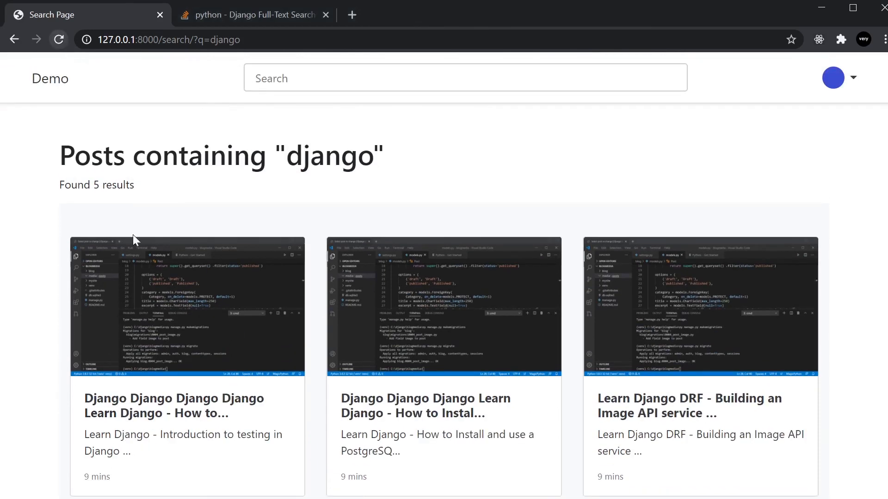
pyautogui.scroll(-3)
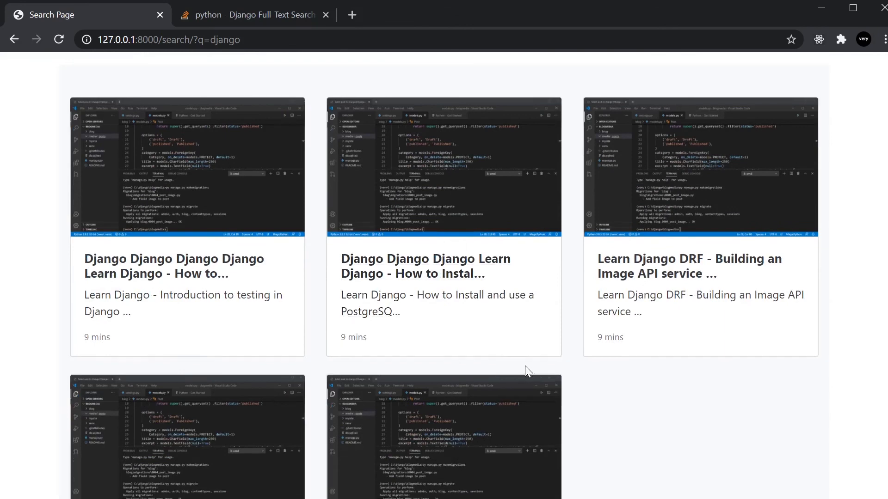
pyautogui.scroll(-3)
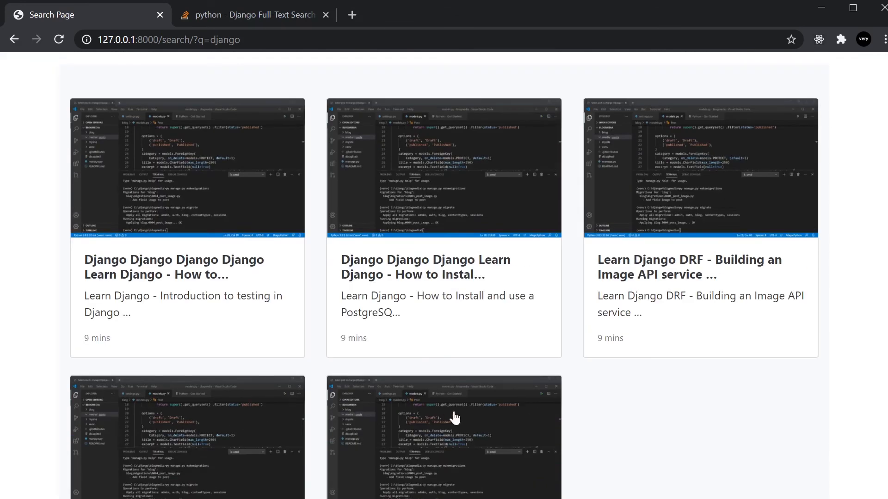
pyautogui.moveTo(123, 272)
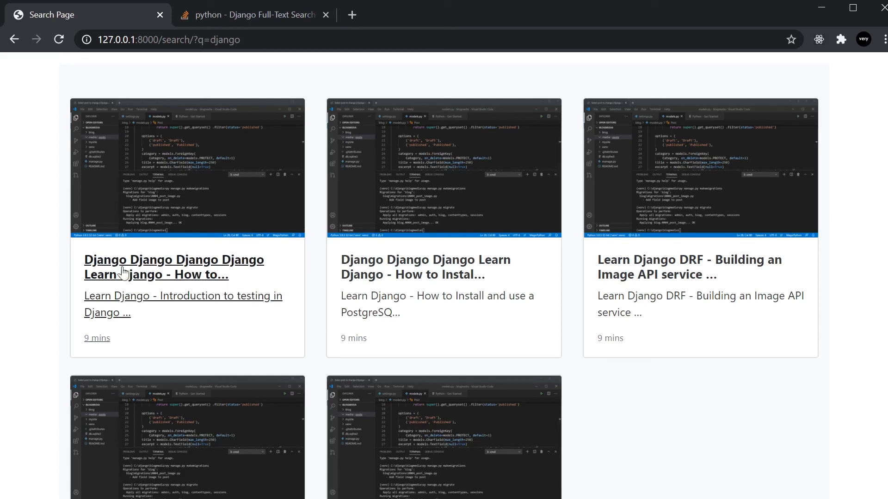
pyautogui.moveTo(161, 260)
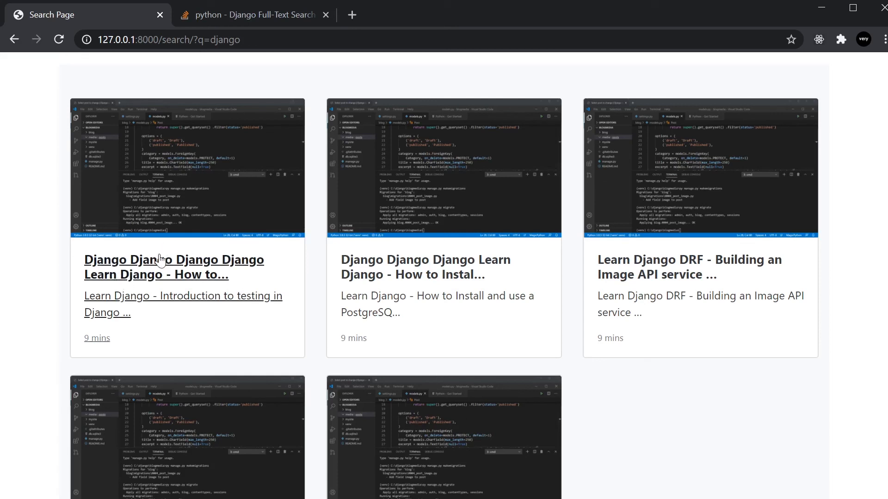
pyautogui.moveTo(247, 280)
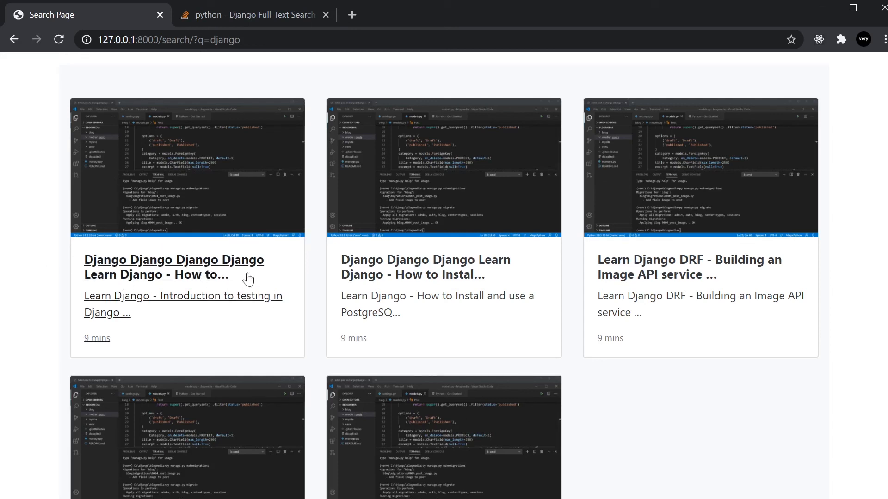
pyautogui.moveTo(69, 102)
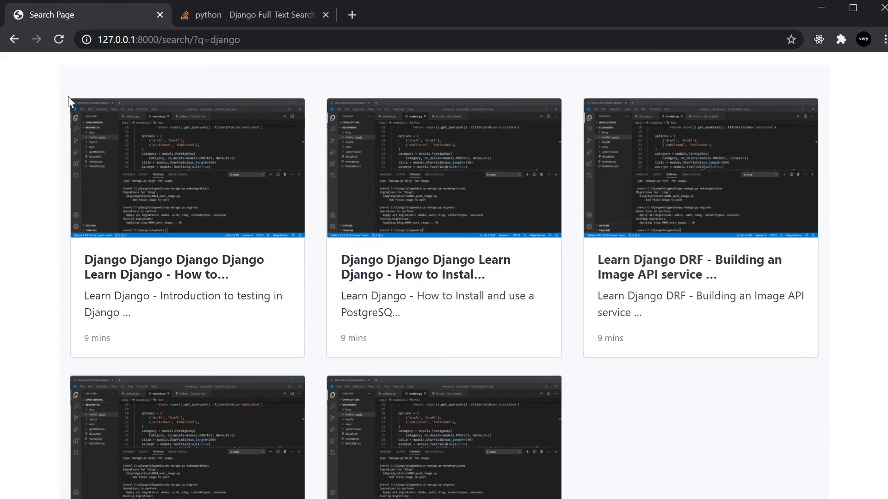
pyautogui.moveTo(259, 273)
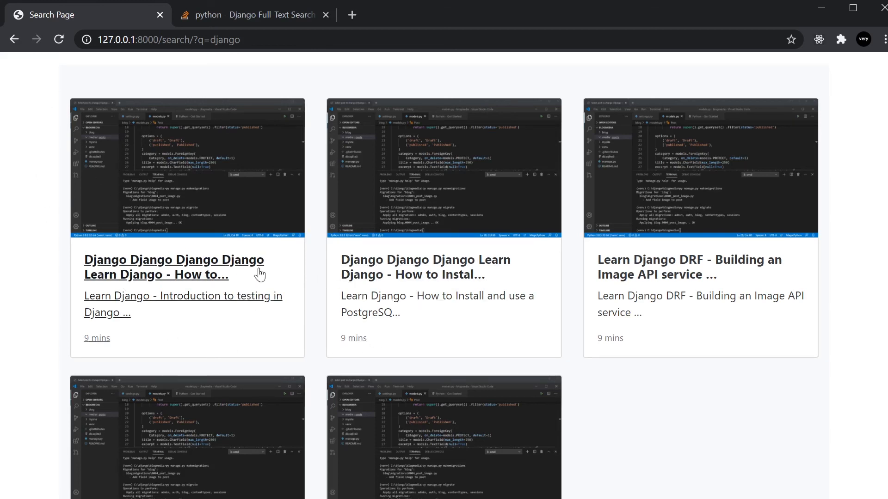
pyautogui.moveTo(245, 273)
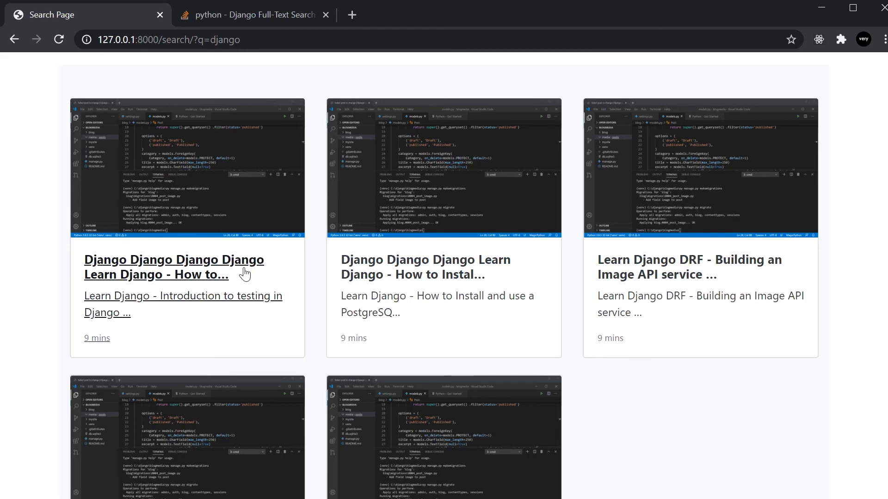
pyautogui.moveTo(464, 272)
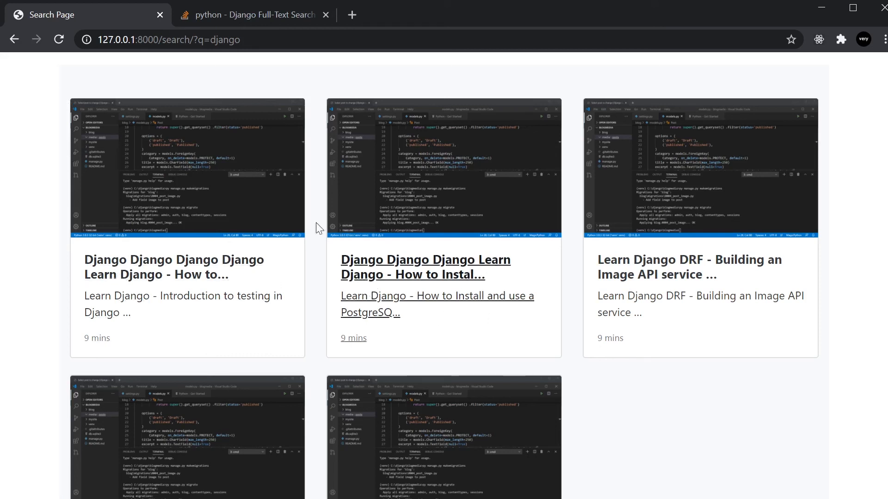
pyautogui.moveTo(471, 309)
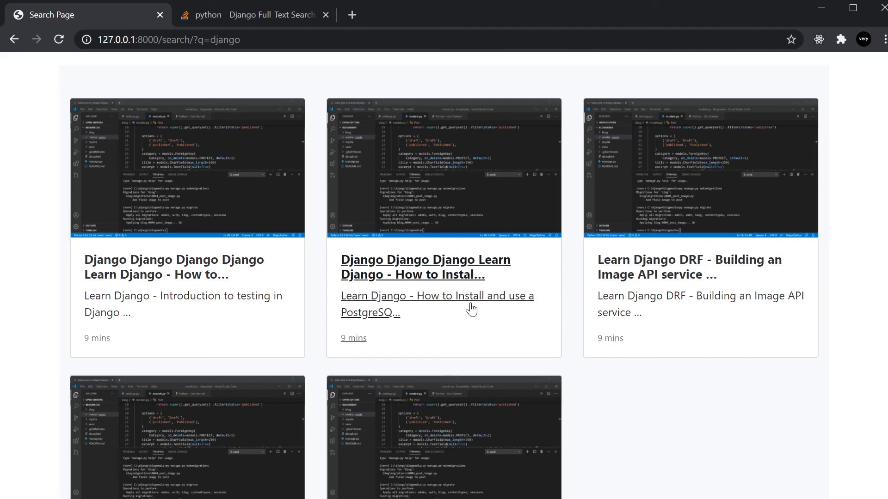
pyautogui.scroll(-3)
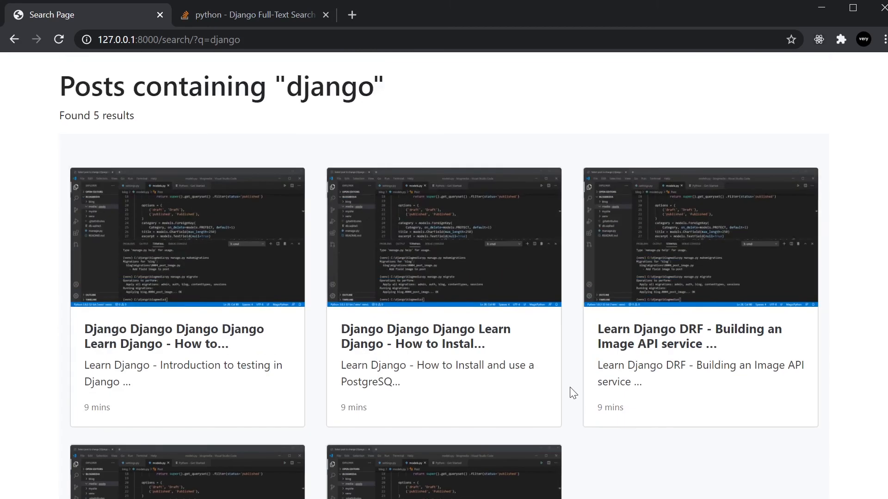
pyautogui.moveTo(574, 411)
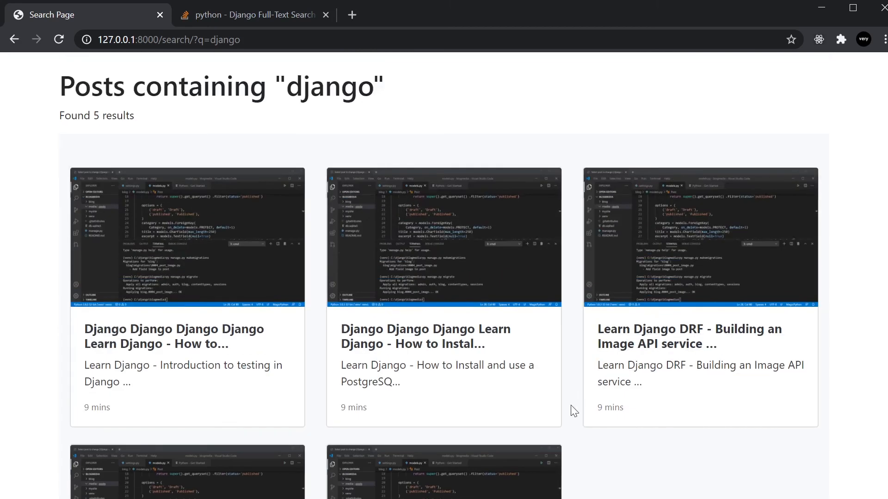
pyautogui.moveTo(562, 422)
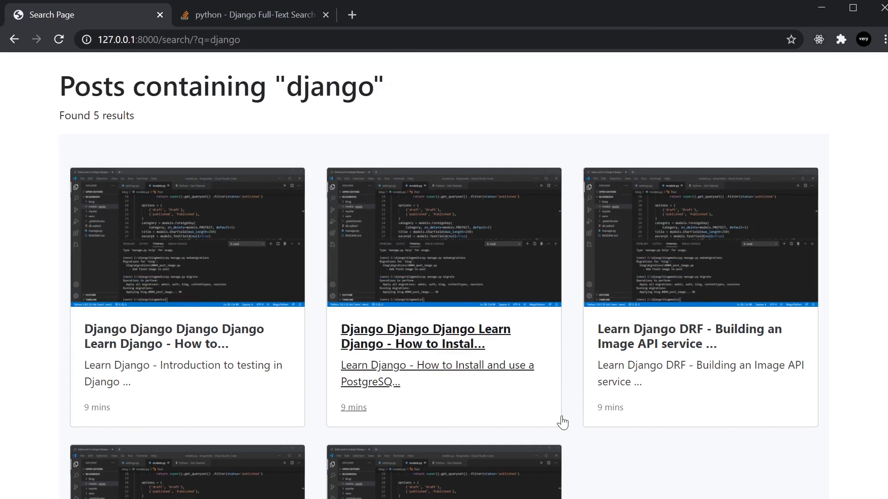
pyautogui.moveTo(587, 421)
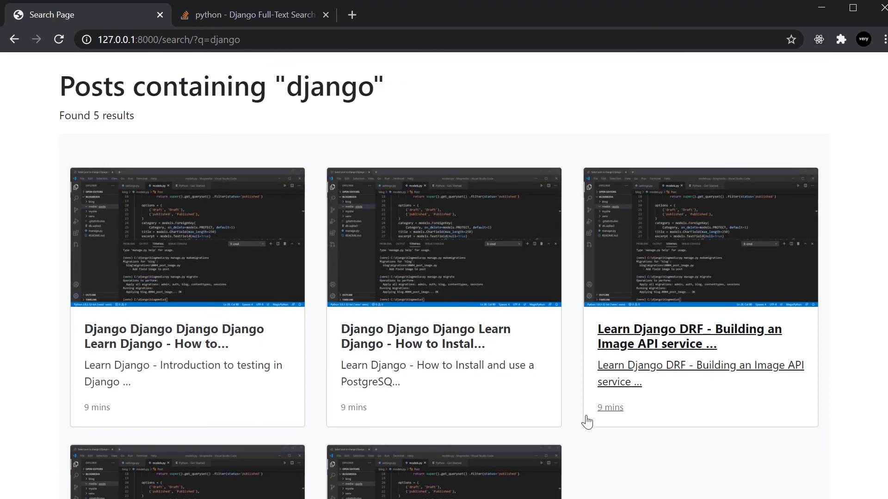
pyautogui.moveTo(564, 424)
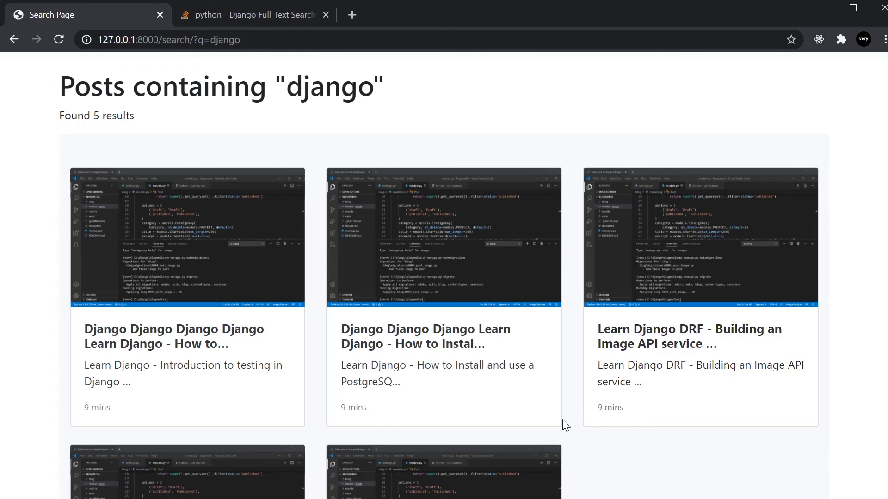